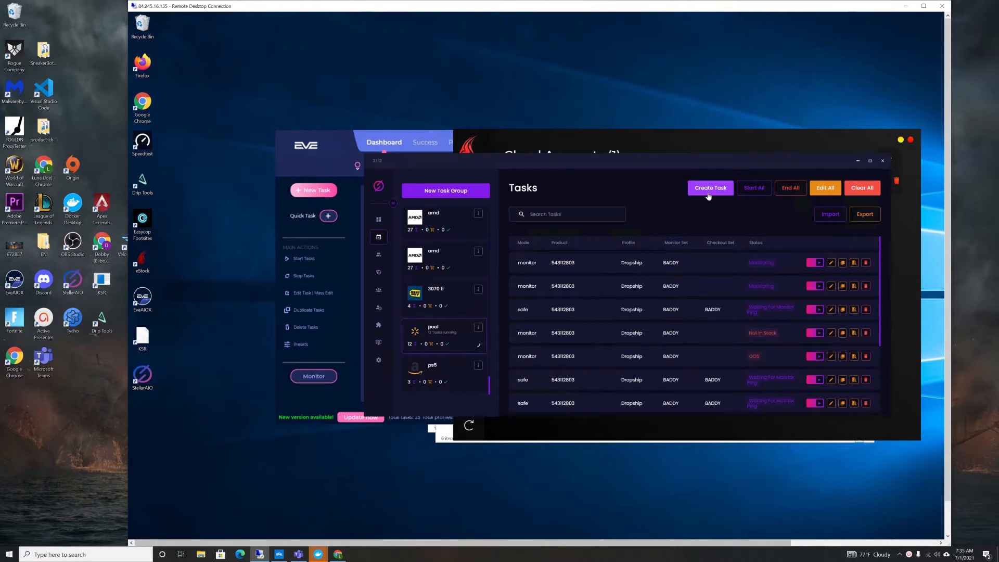
# Start a new task and set its mode to fast
pyautogui.click(710, 187)
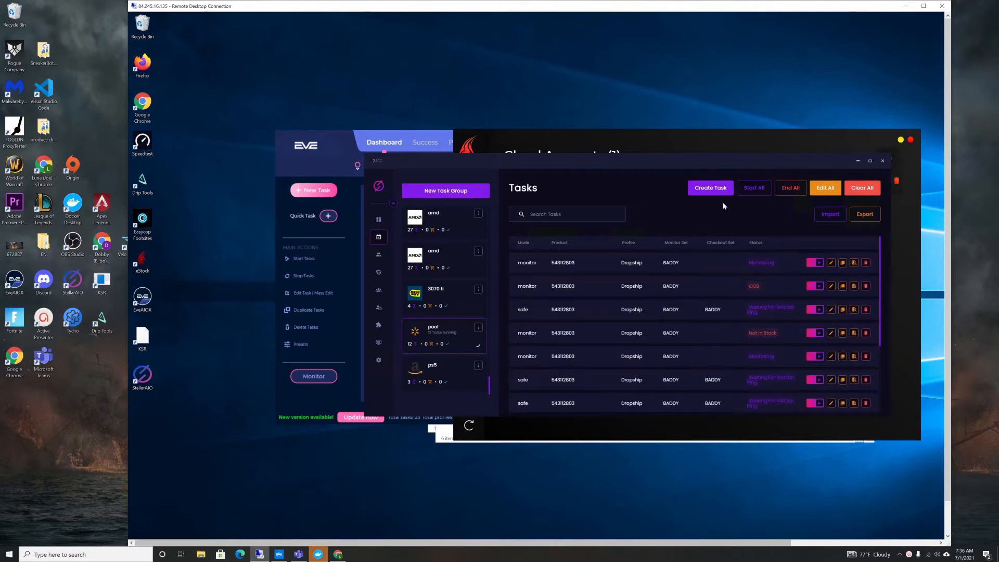
pyautogui.click(709, 187)
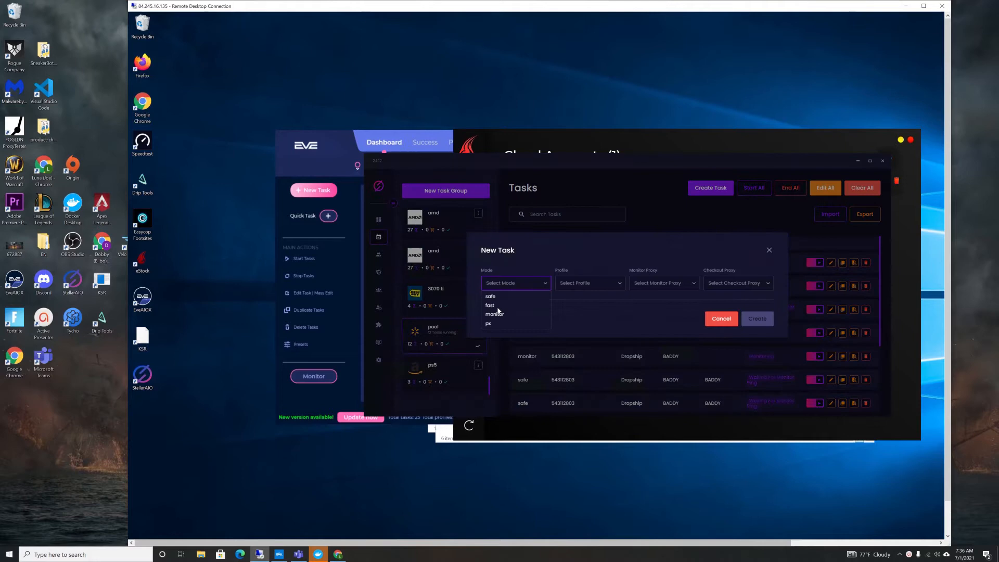
pyautogui.click(489, 305)
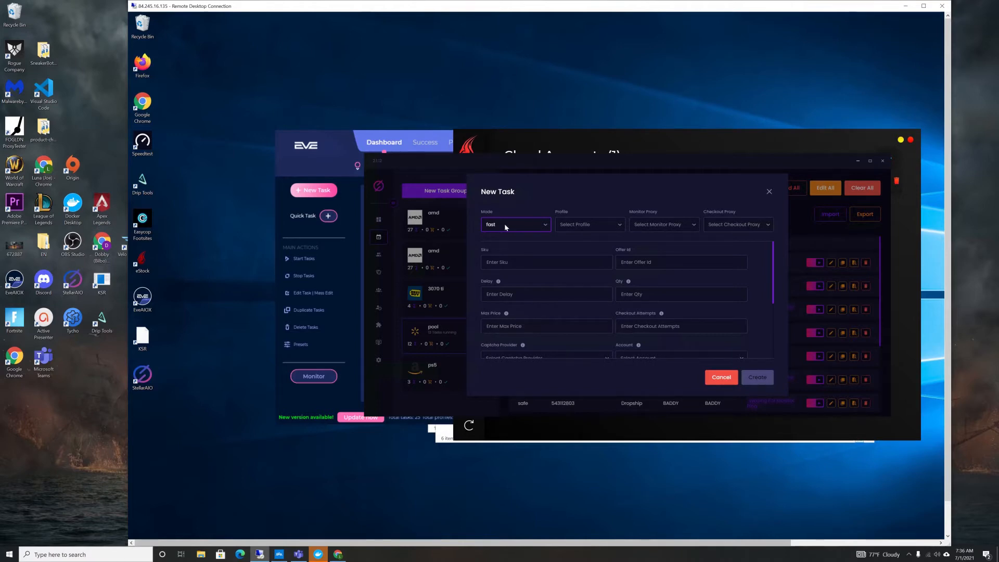
# Switch the new task to safe mode to show SKU, delay, quantity and price fields, then discard it
pyautogui.click(515, 224)
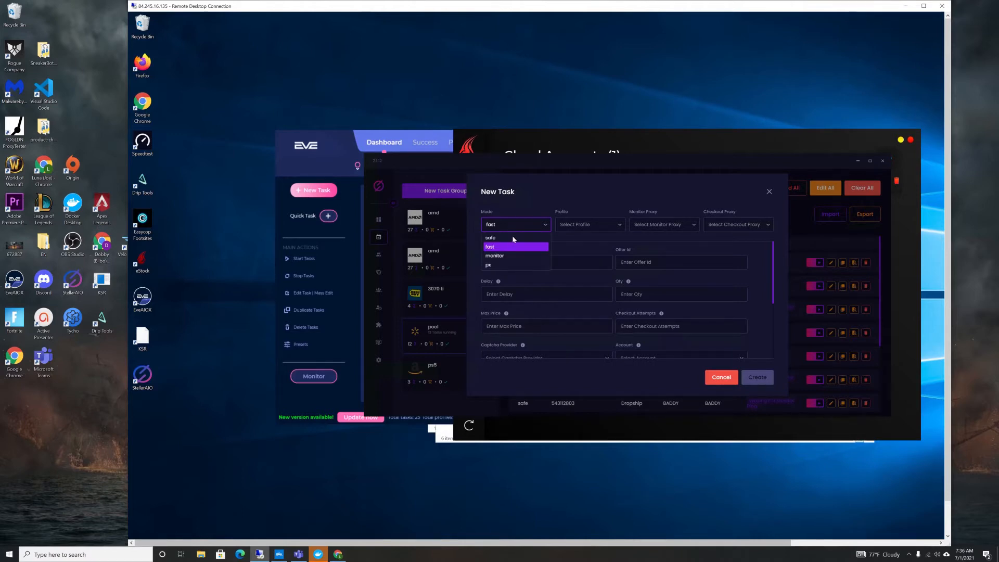
pyautogui.click(490, 237)
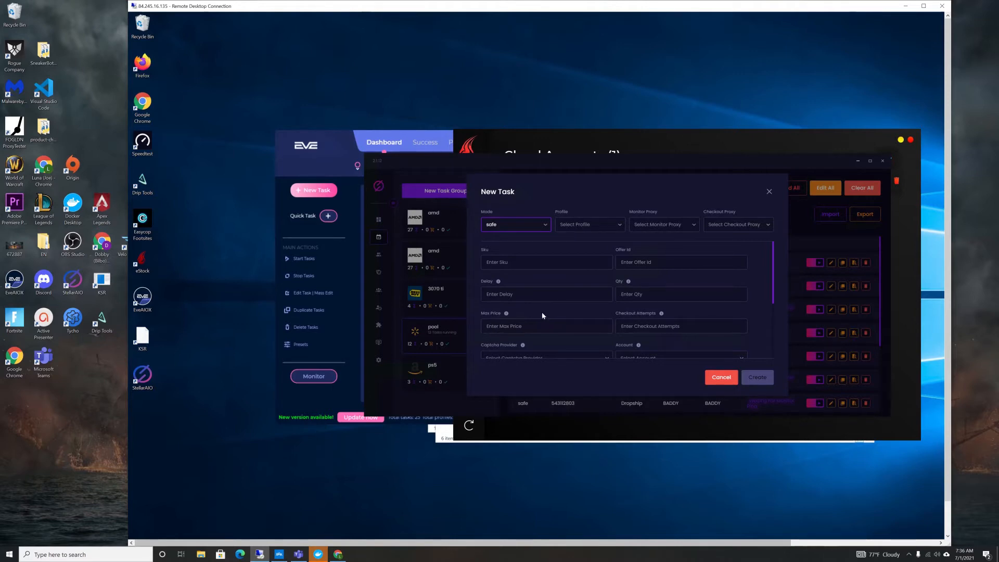
pyautogui.moveTo(379, 253)
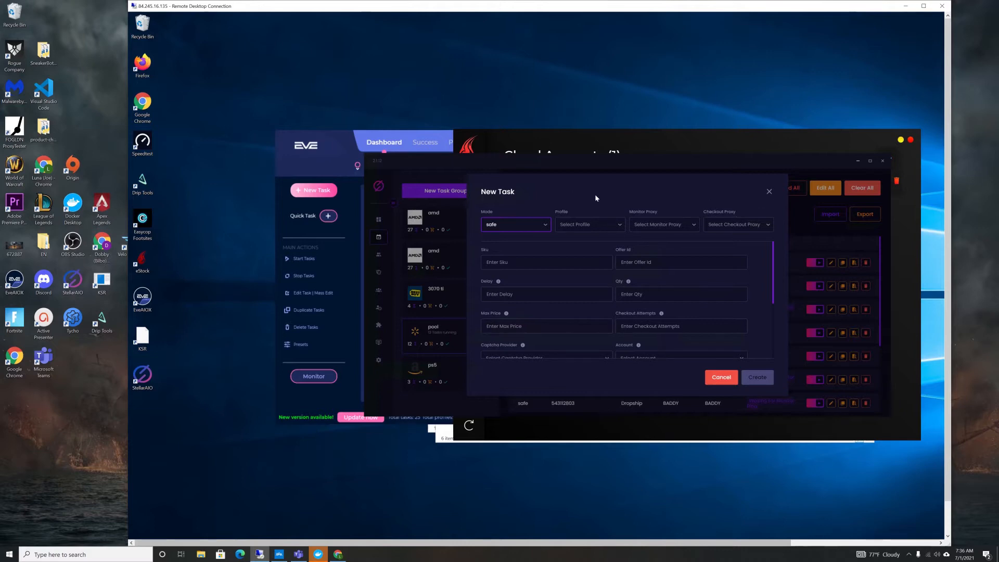
pyautogui.moveTo(574, 208)
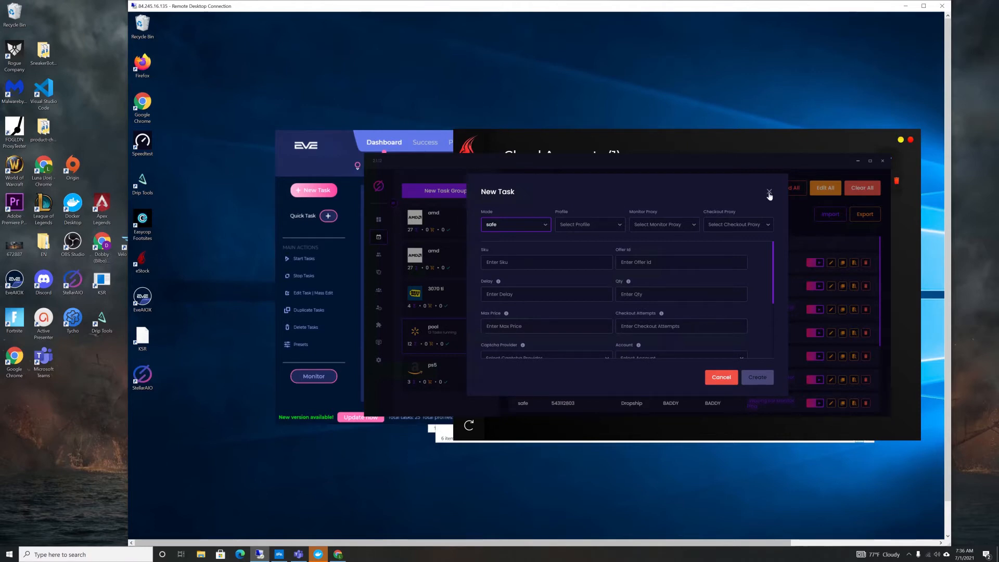
pyautogui.click(769, 194)
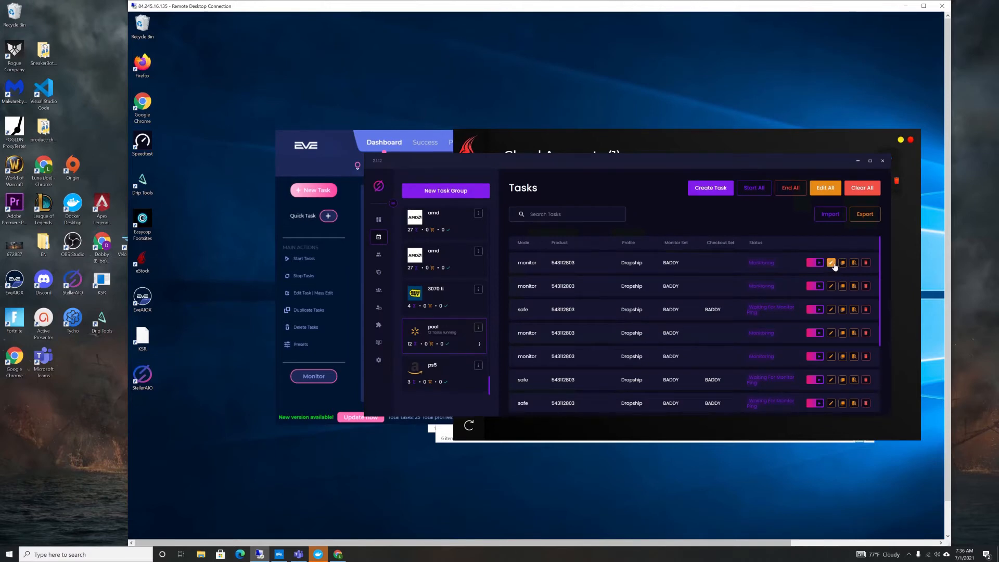
# Edit the monitor task for SKU 54312803, enabling Use Cookie Bank and Use Cookies with monitor type web2
pyautogui.click(831, 262)
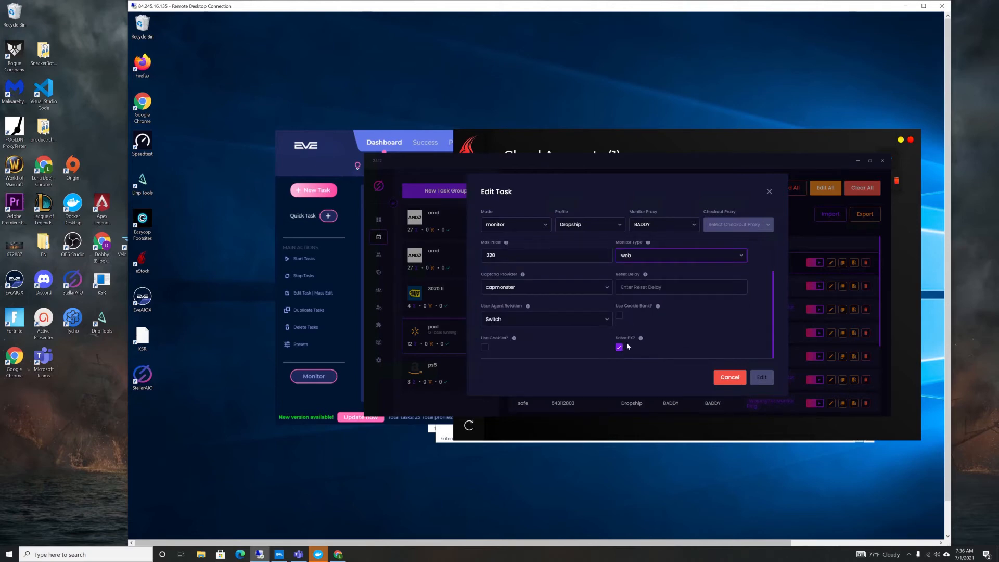
pyautogui.click(618, 316)
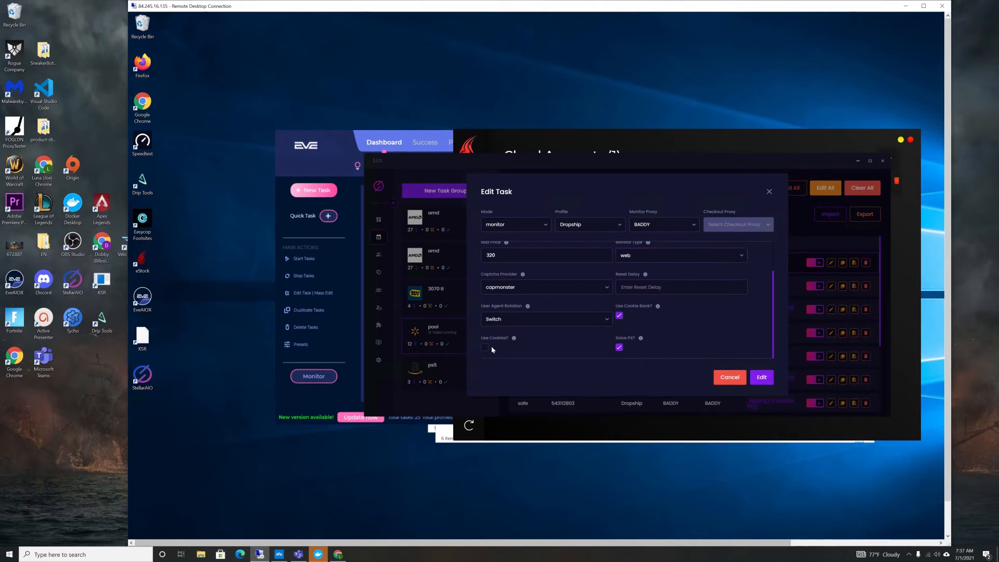
pyautogui.click(484, 347)
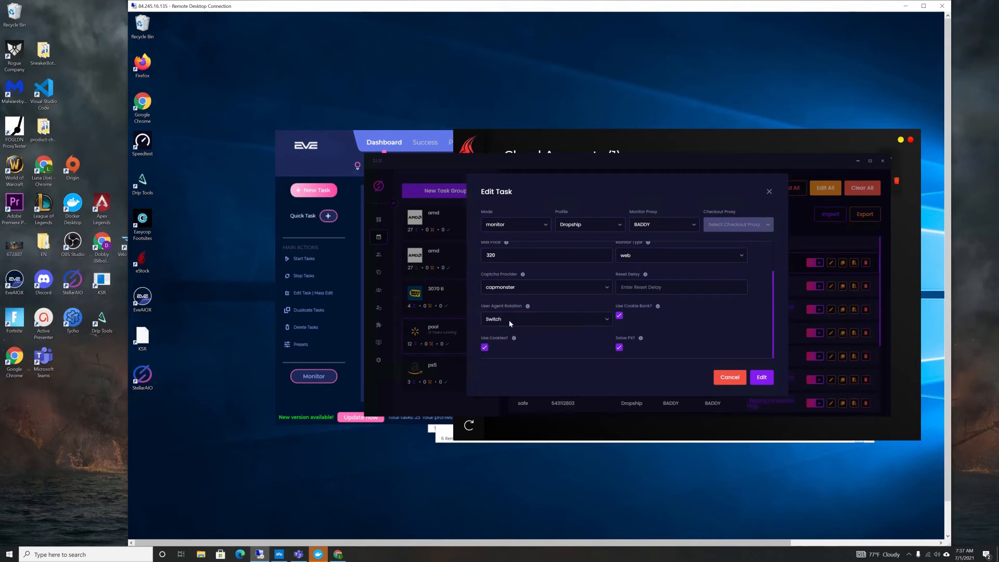
pyautogui.click(544, 319)
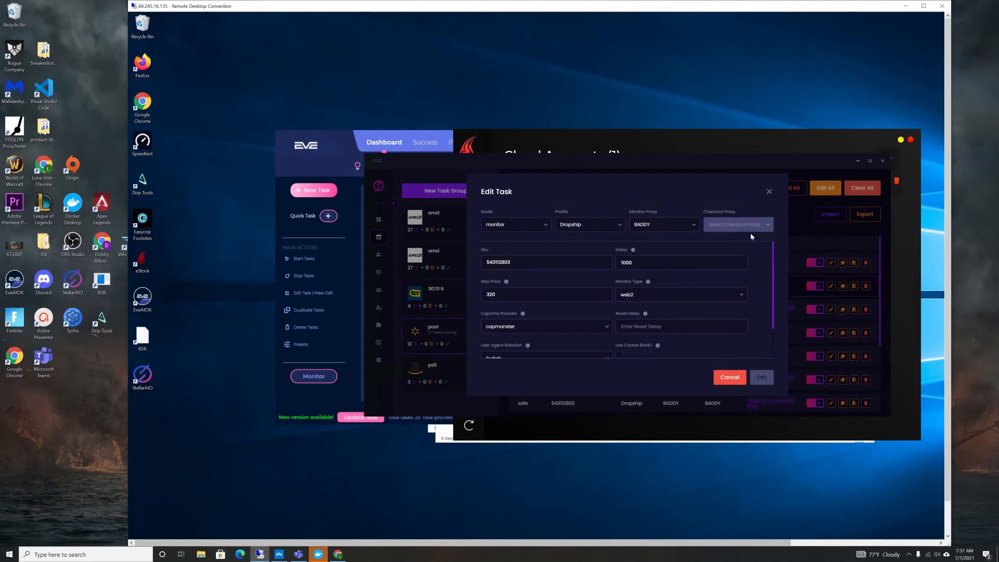
pyautogui.moveTo(768, 166)
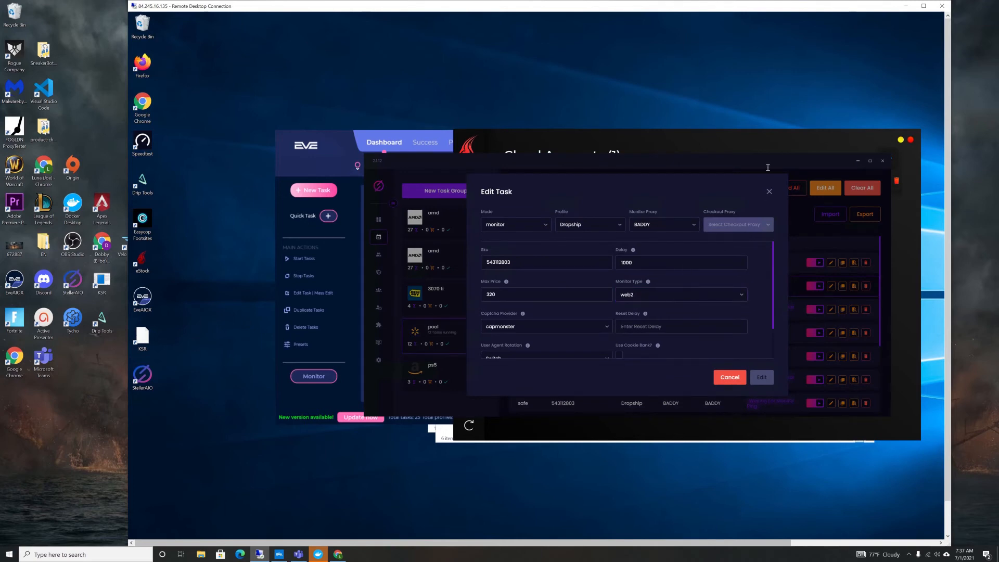
pyautogui.moveTo(768, 194)
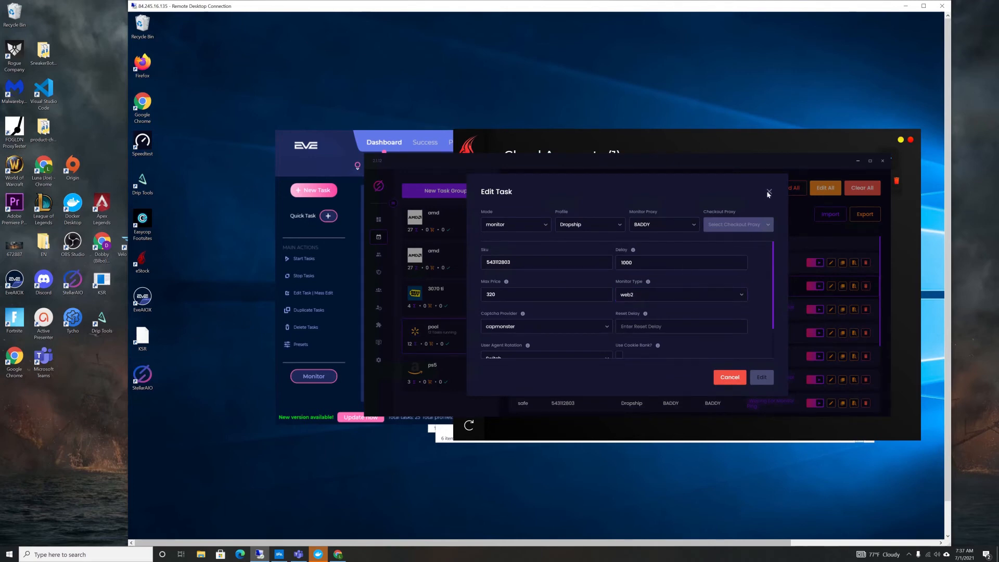
# Close the monitor task and enable Use Cookie Bank on a safe task
pyautogui.click(768, 193)
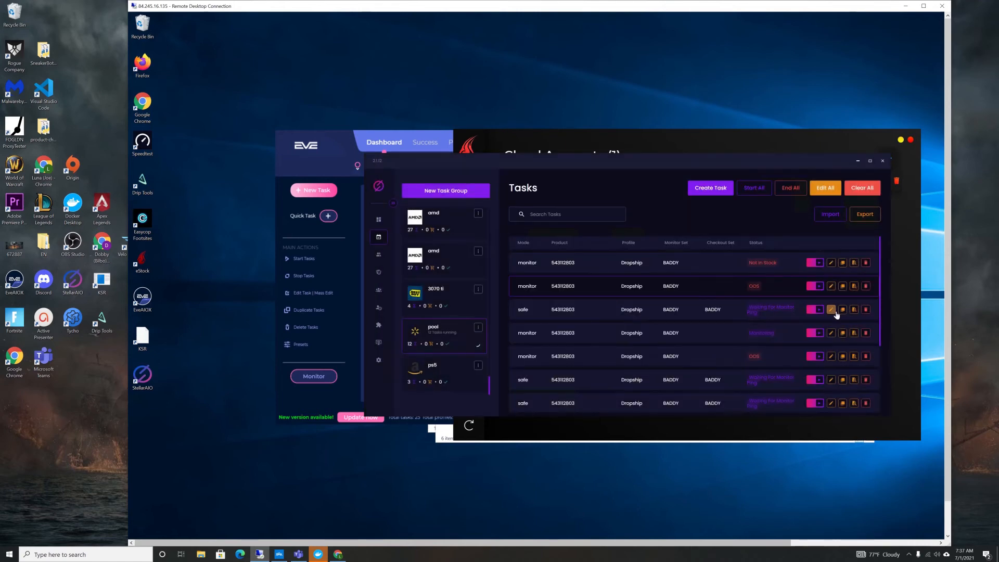
pyautogui.click(830, 309)
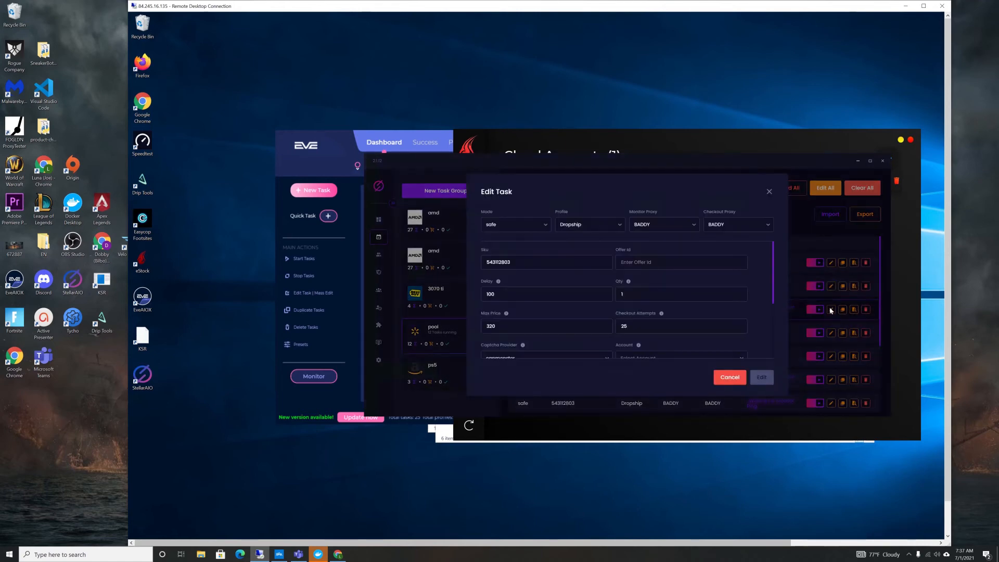
pyautogui.moveTo(504, 292)
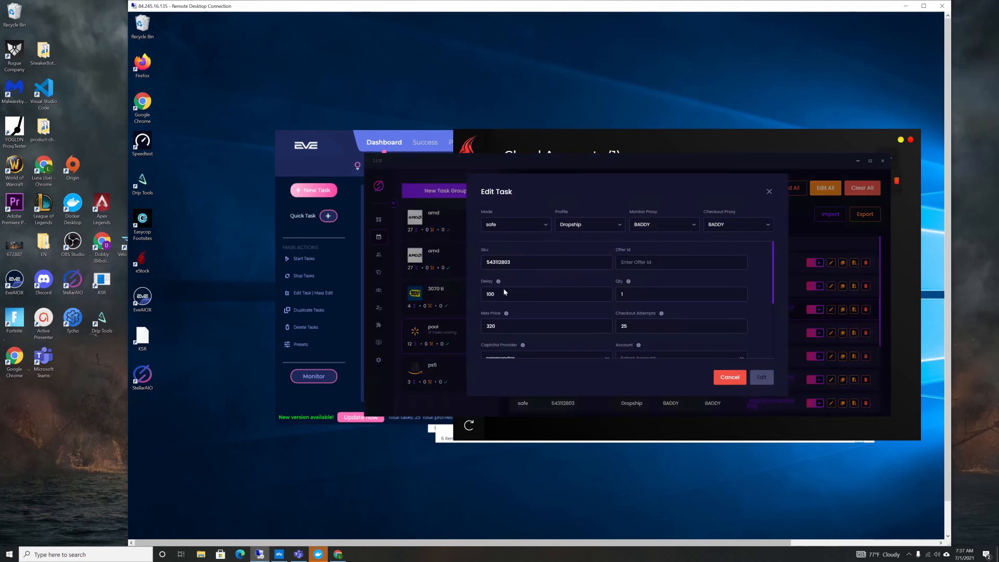
pyautogui.moveTo(557, 310)
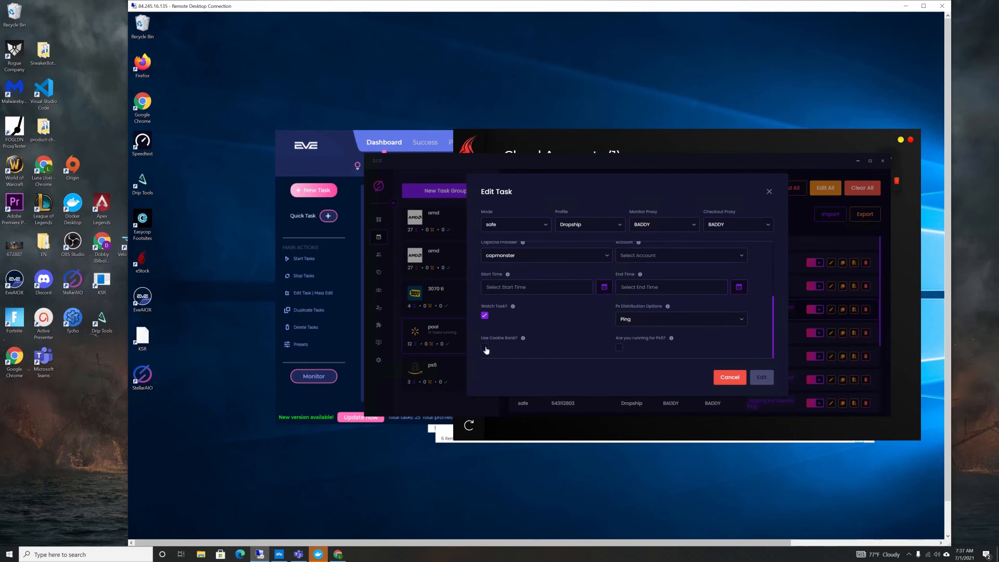
pyautogui.click(484, 348)
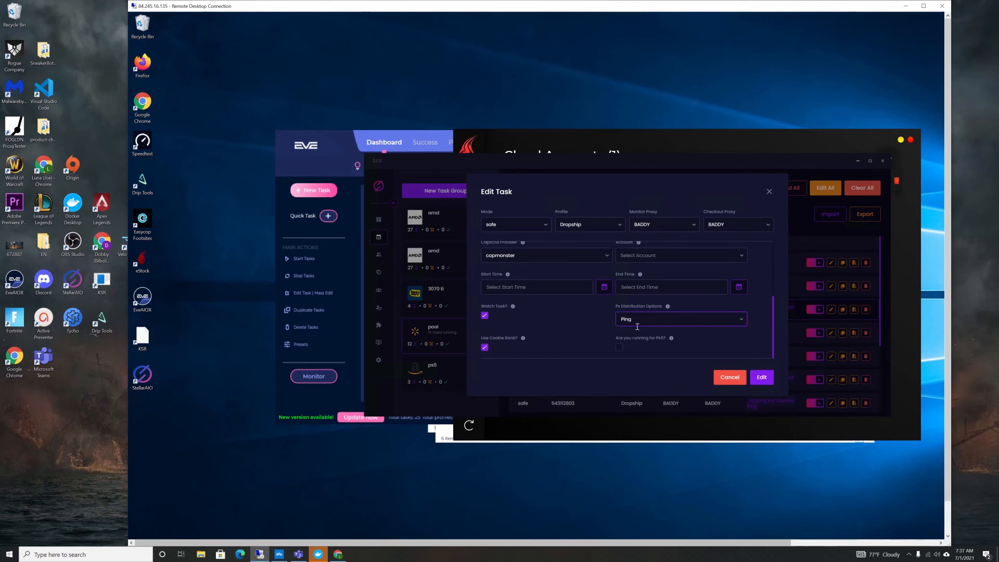
# Review the safe task's PX Distribution Options, then return to the task list
pyautogui.click(681, 318)
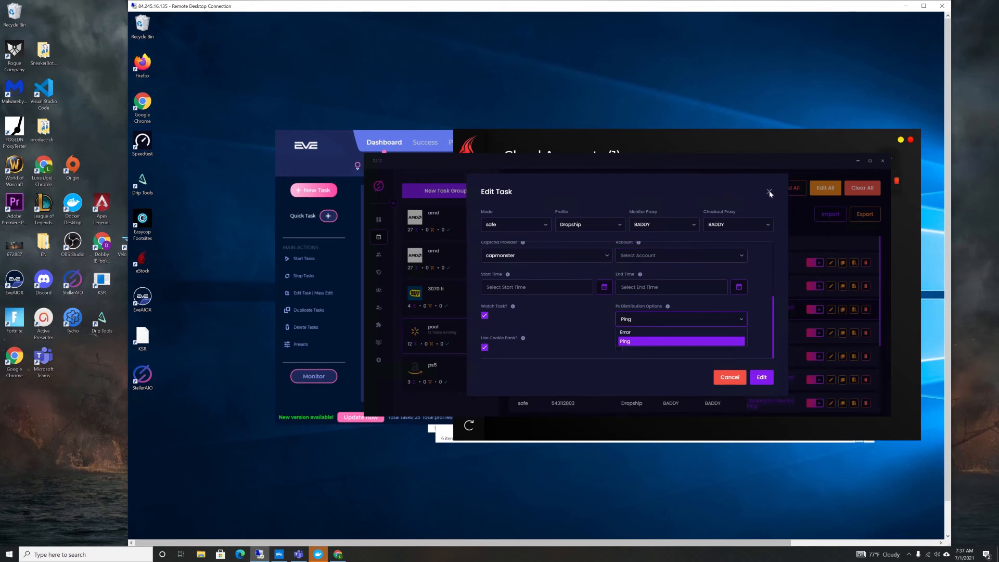
pyautogui.click(769, 192)
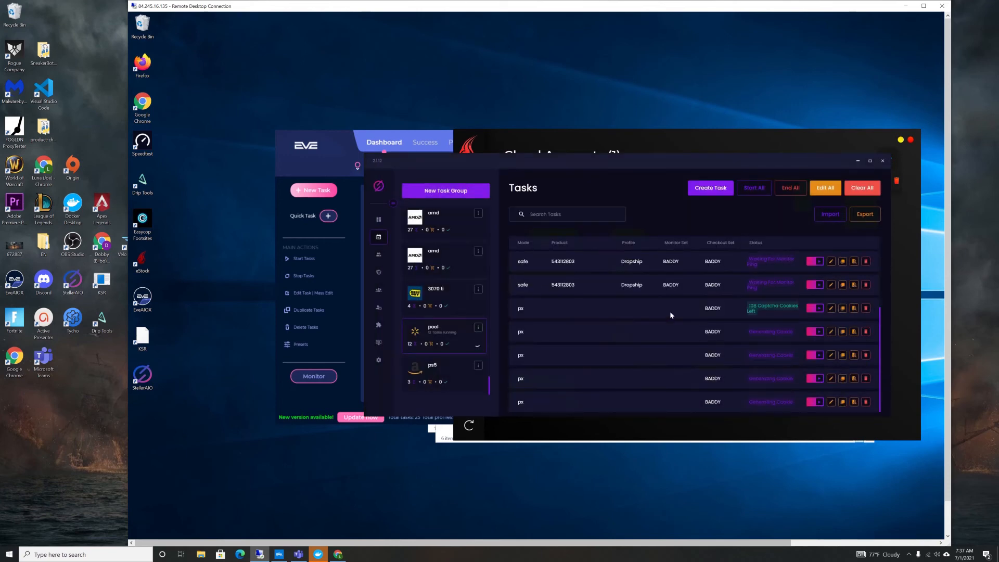